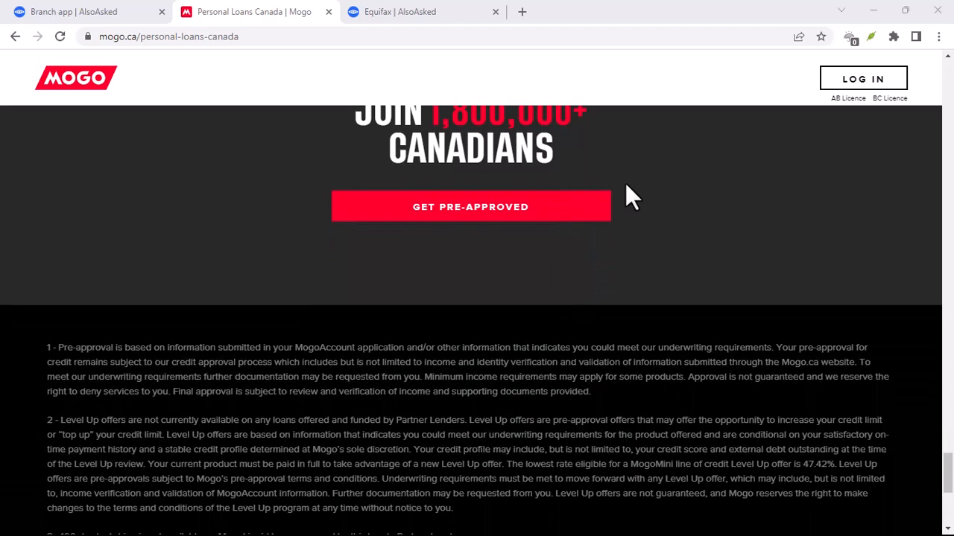
scroll("up", 3)
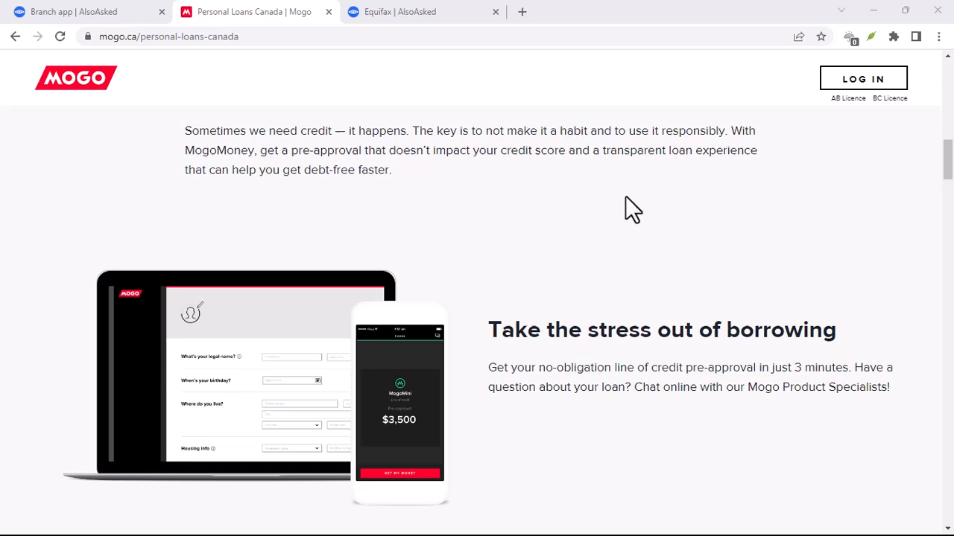
scroll("down", 3)
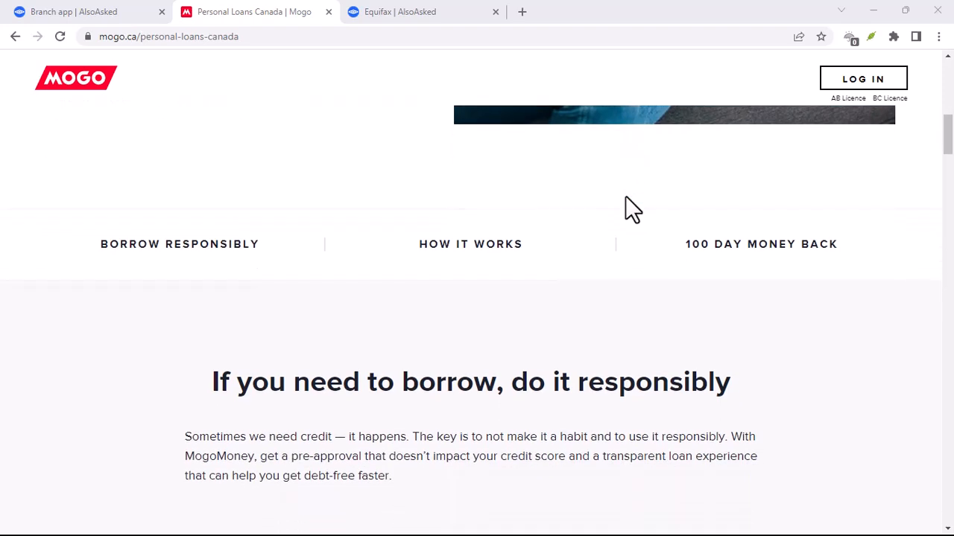
scroll("up", 3)
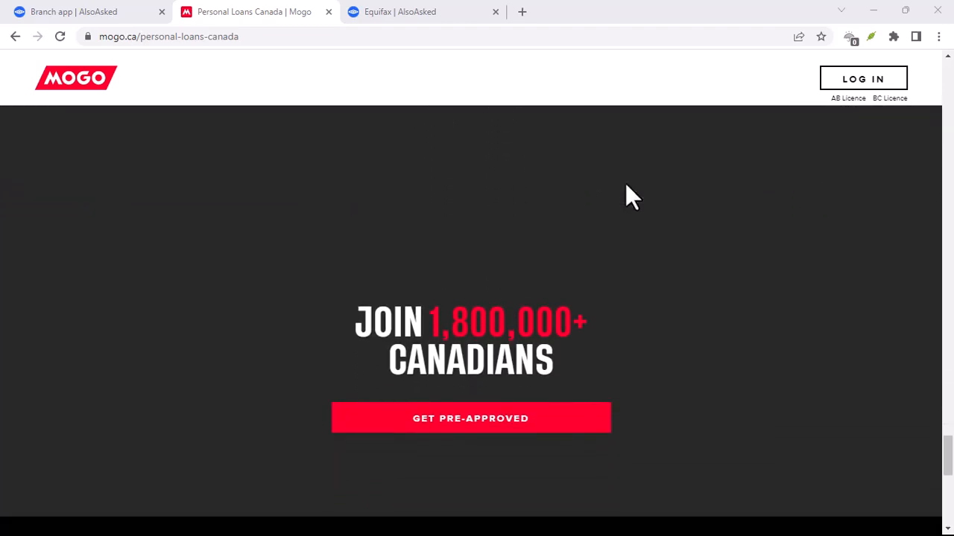